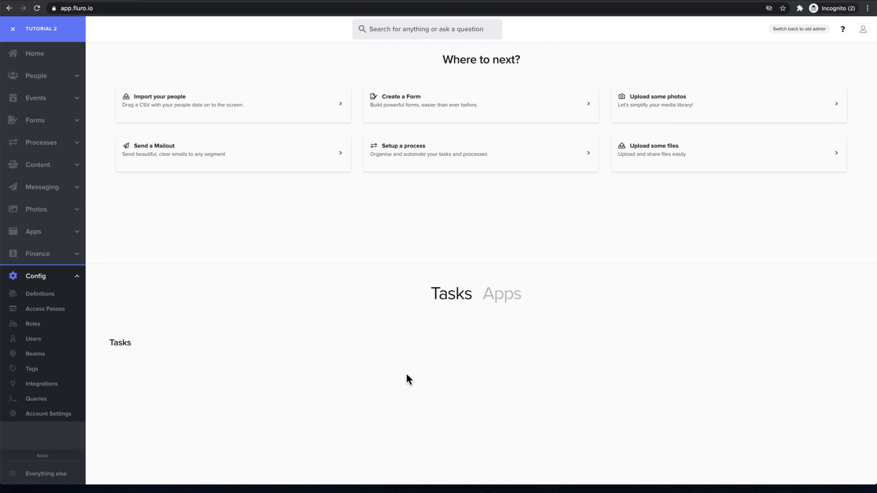
mouse_move(352, 377)
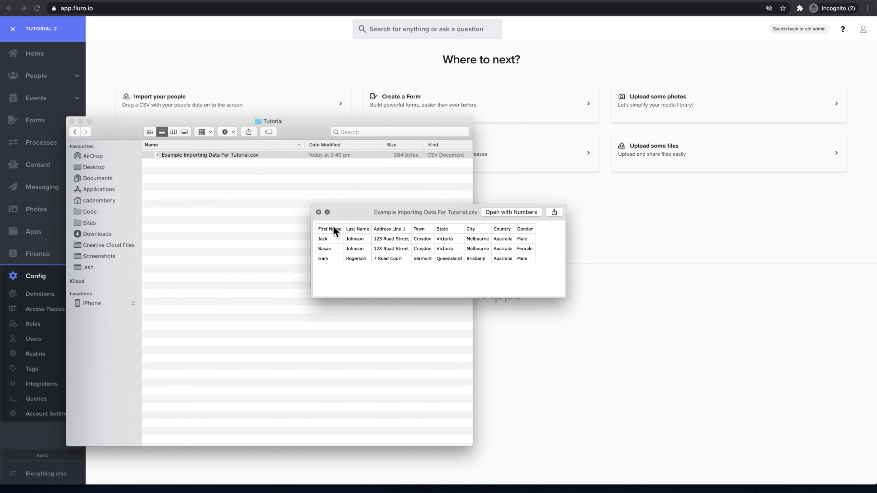
mouse_move(498, 249)
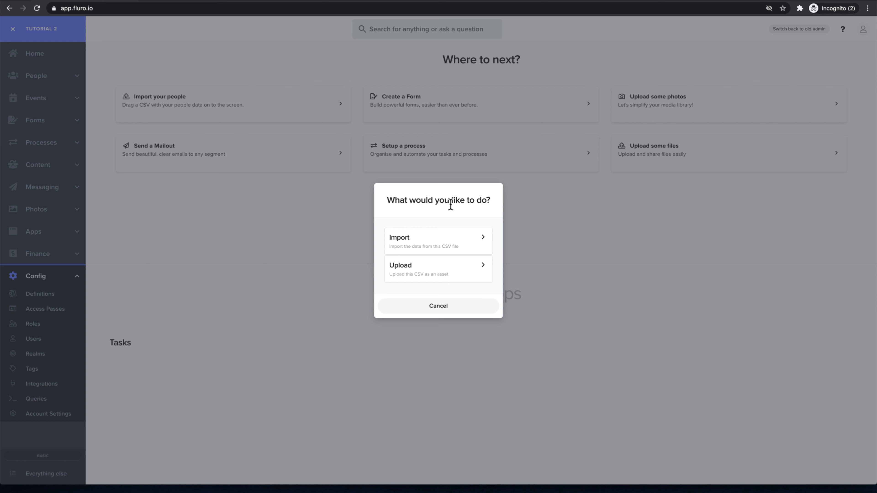
mouse_move(435, 269)
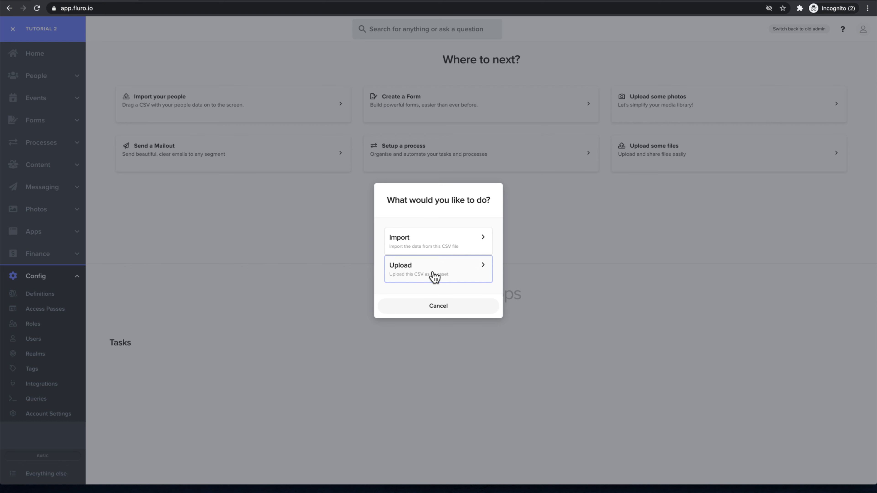
mouse_move(438, 247)
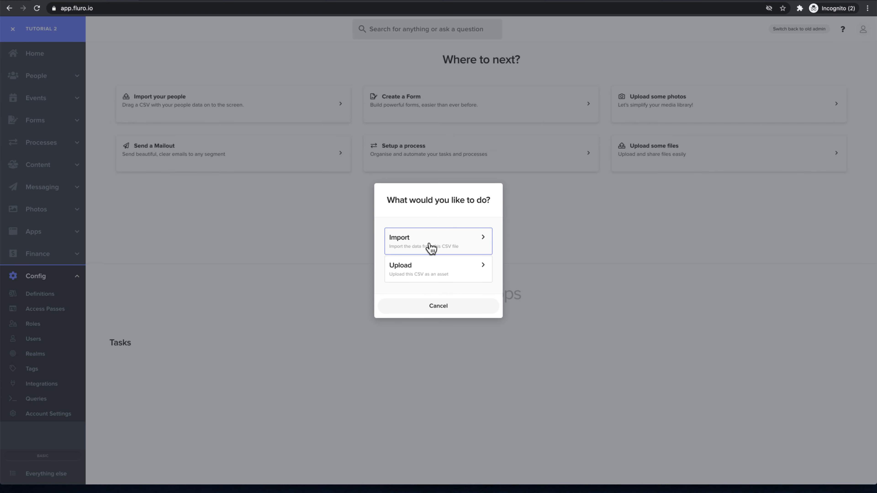
Import the CSV data as contacts, giving 6 rows with First and Last Name mapped
click(438, 241)
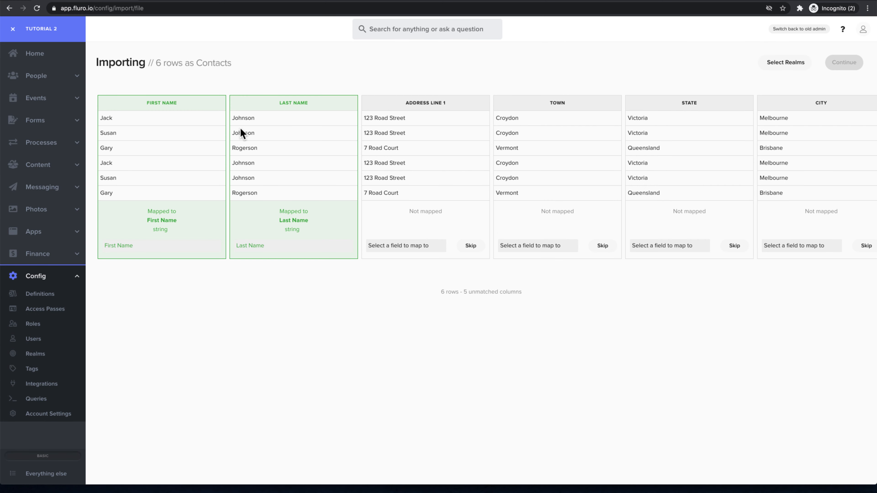
mouse_move(287, 241)
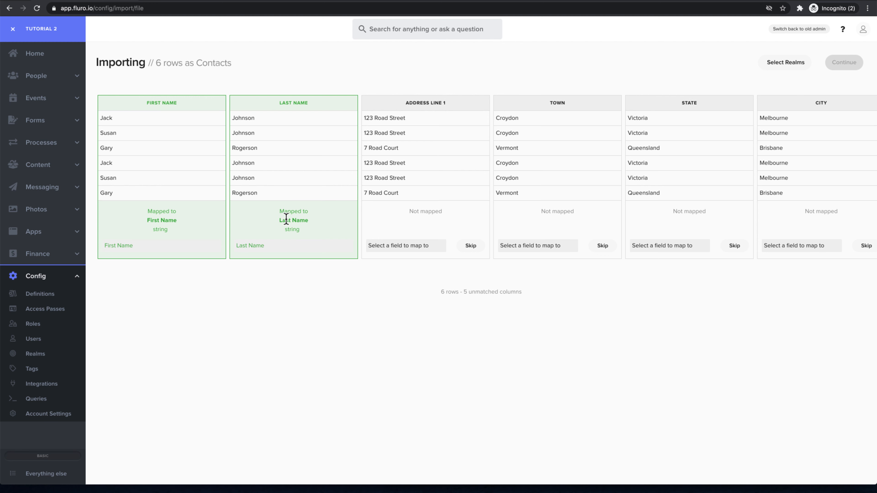
mouse_move(192, 221)
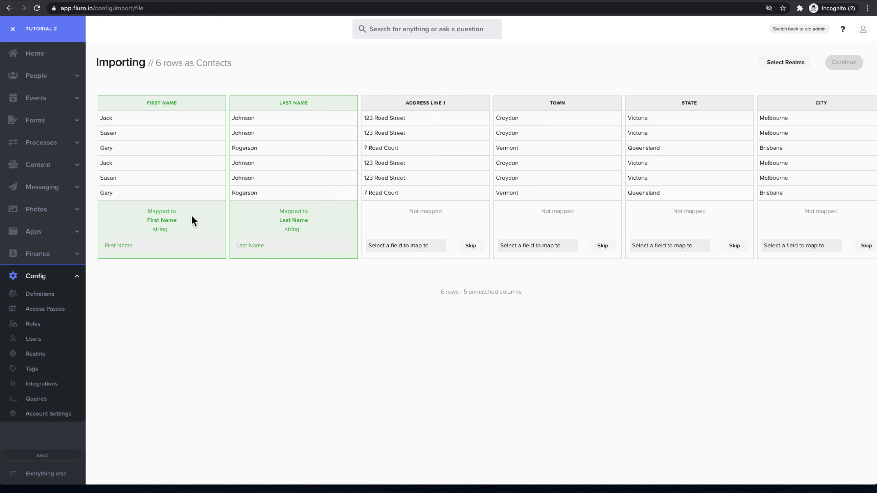
mouse_move(166, 105)
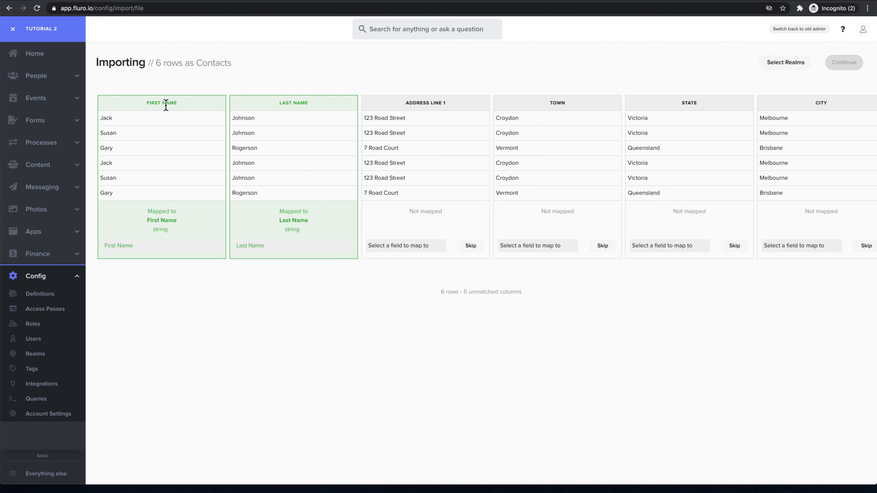
mouse_move(290, 229)
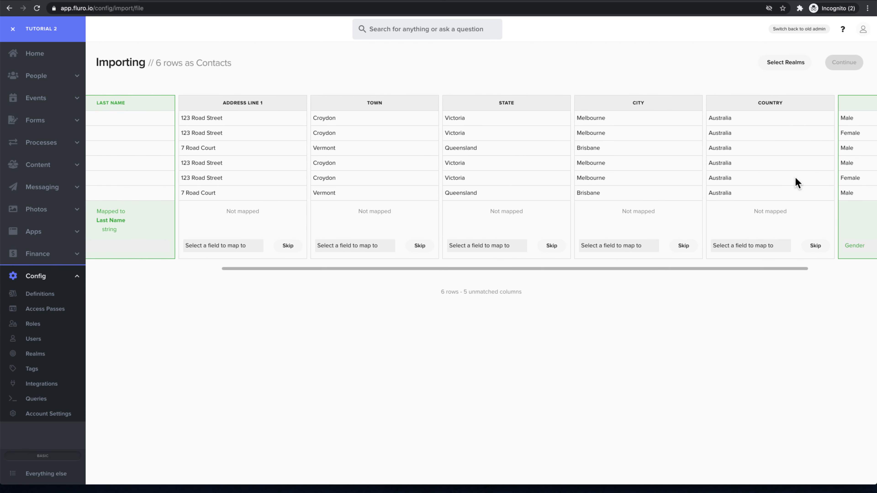
mouse_move(233, 204)
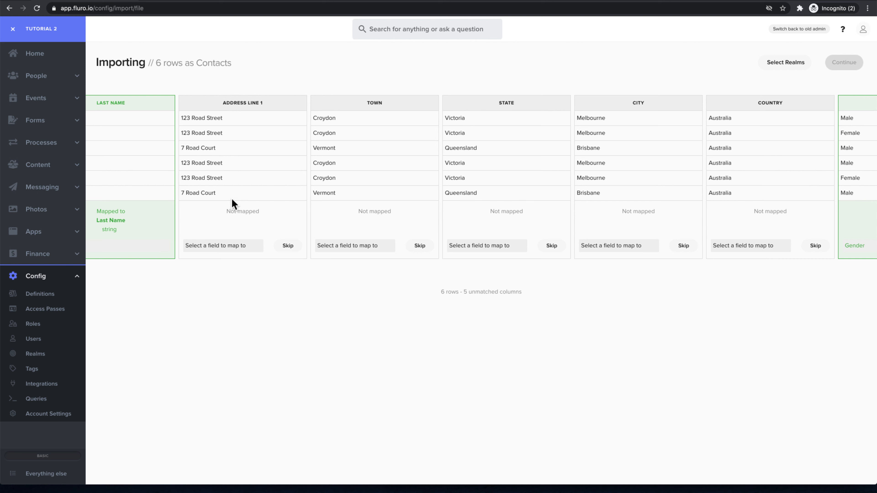
mouse_move(217, 253)
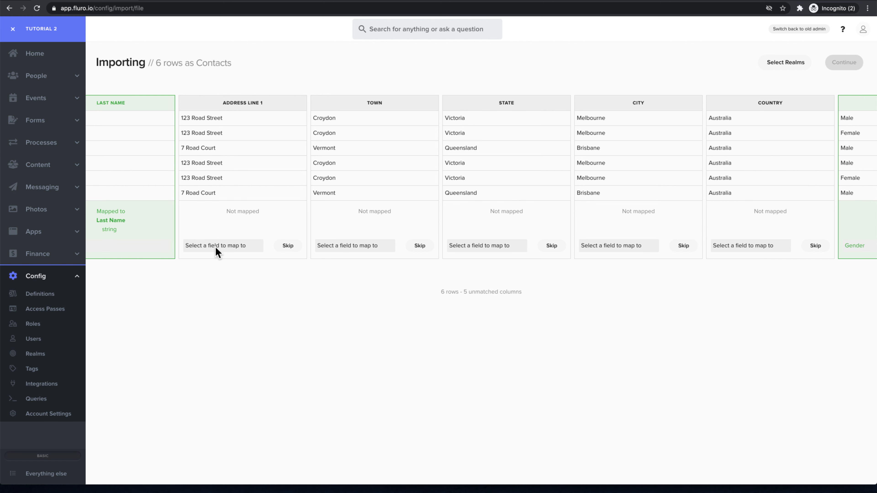
Map the Address Line 1 column and the Town column to City / Suburb
click(222, 245)
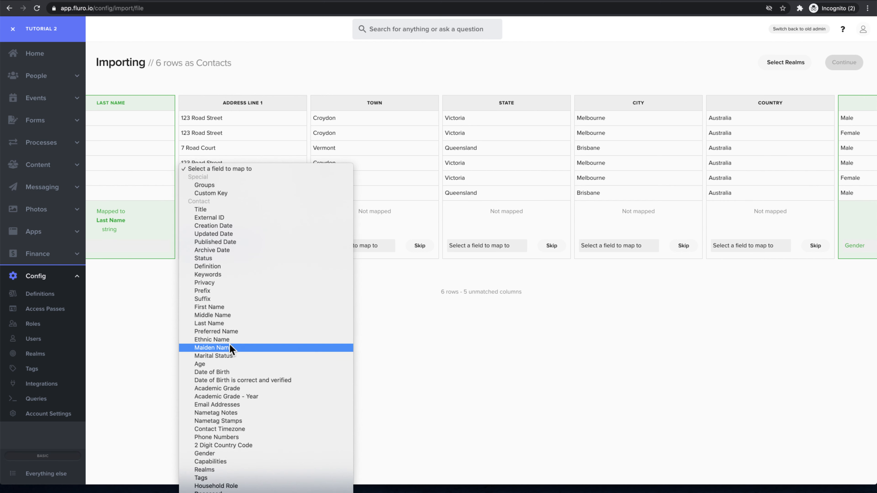
scroll(down, 3)
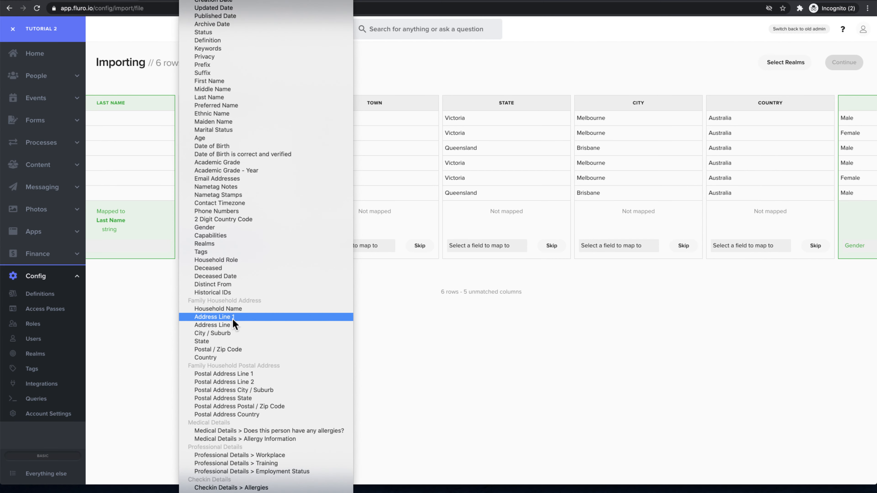
mouse_move(224, 308)
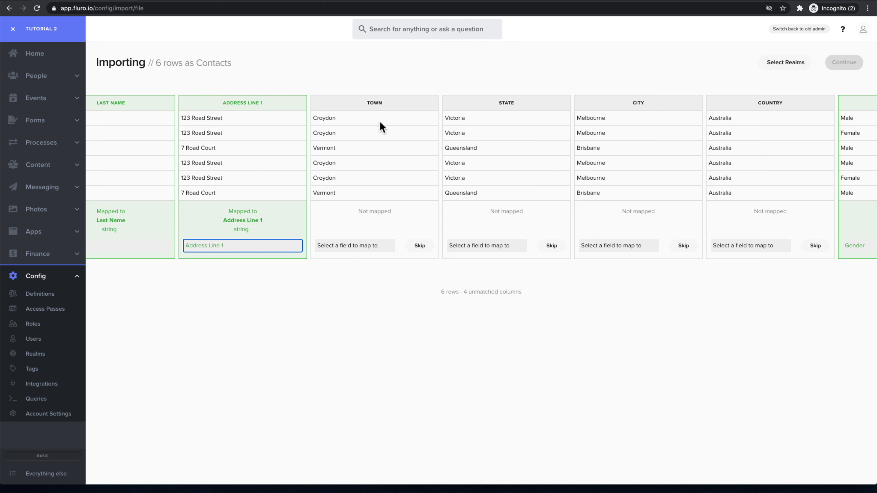
click(354, 246)
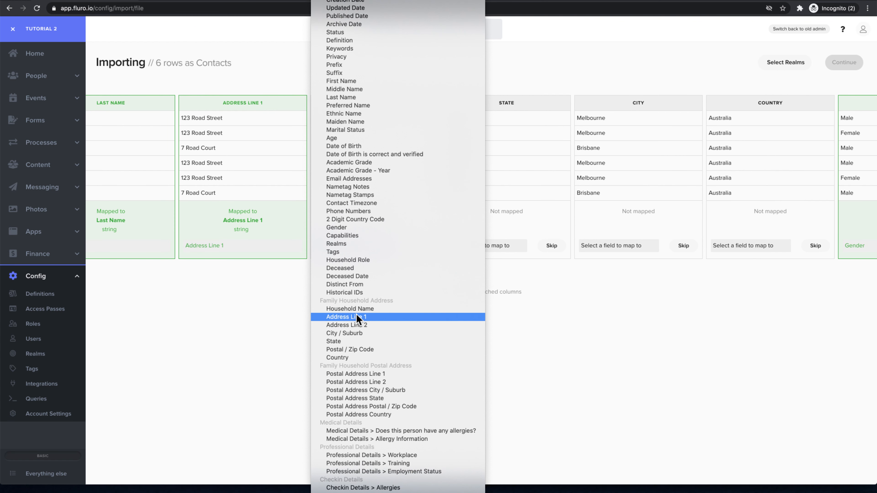
click(344, 333)
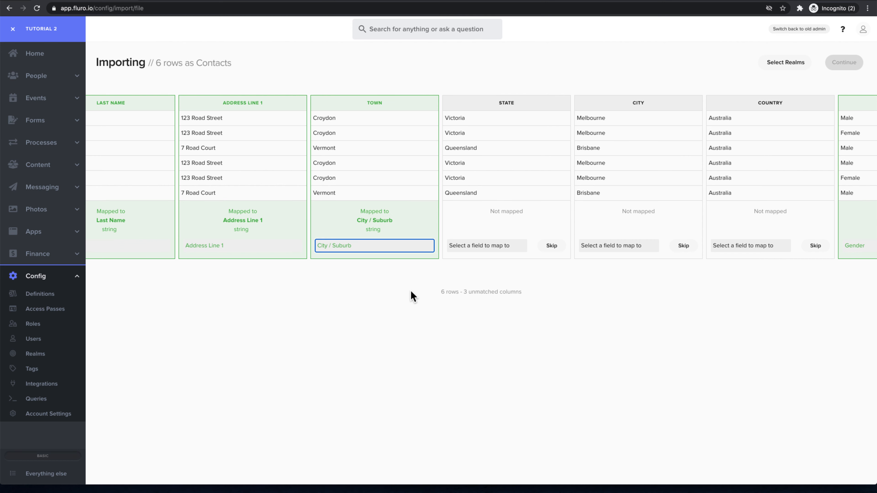
mouse_move(475, 245)
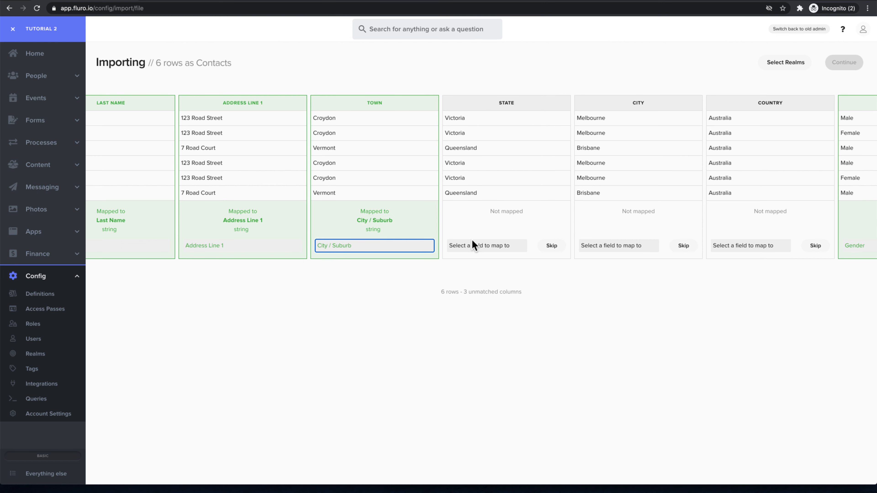
Map the State column to State and the City column to City / Suburb
click(486, 246)
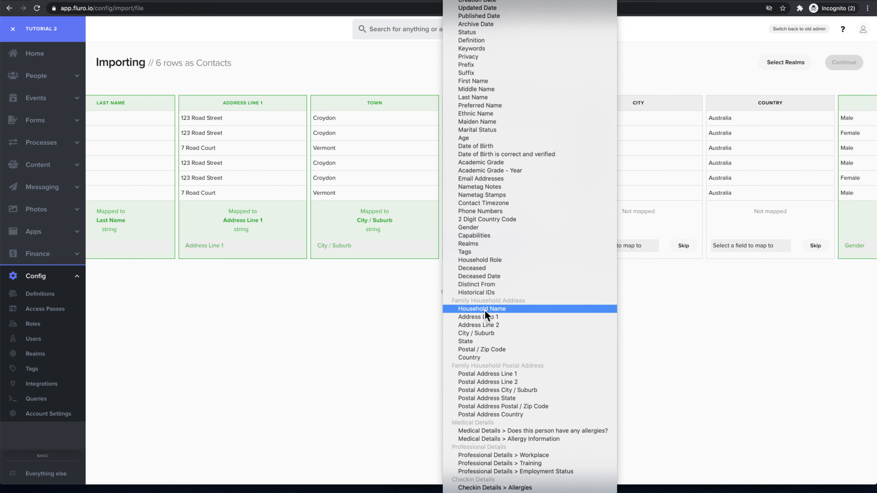
mouse_move(485, 349)
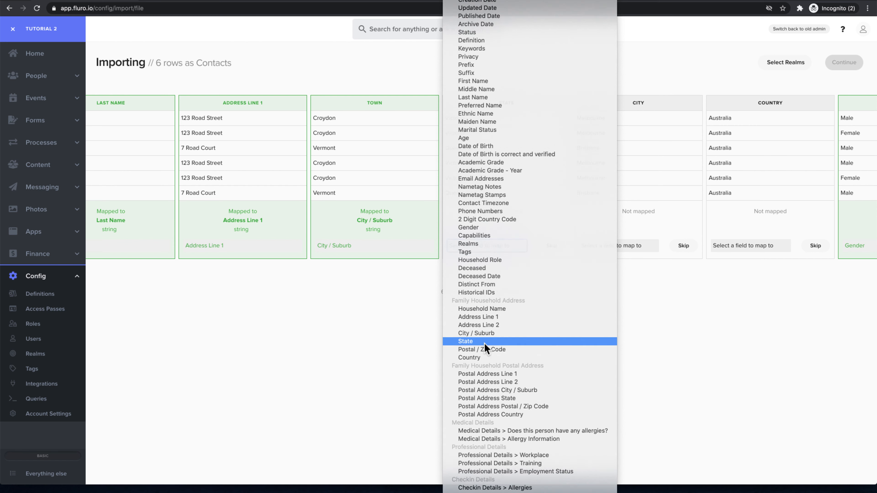
click(464, 341)
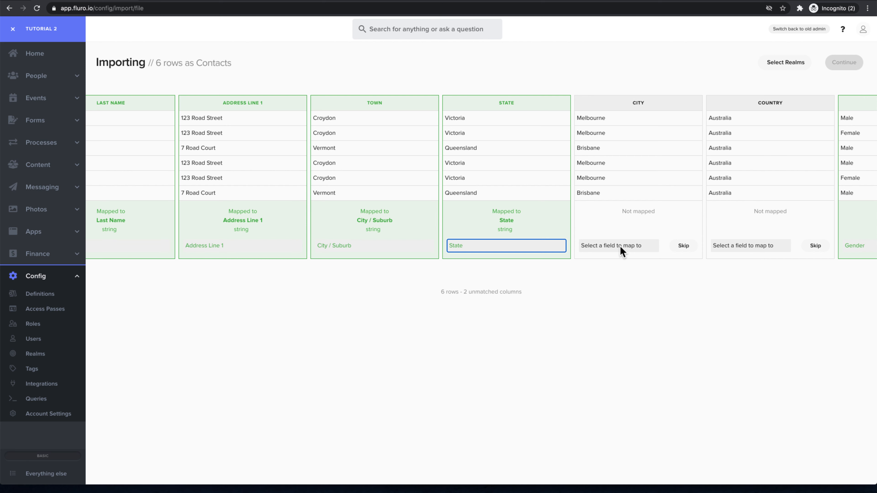
click(617, 246)
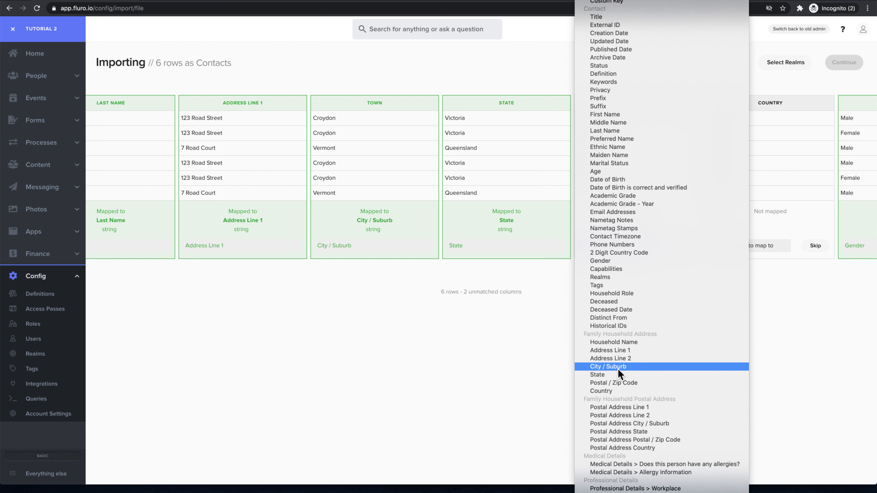
click(607, 366)
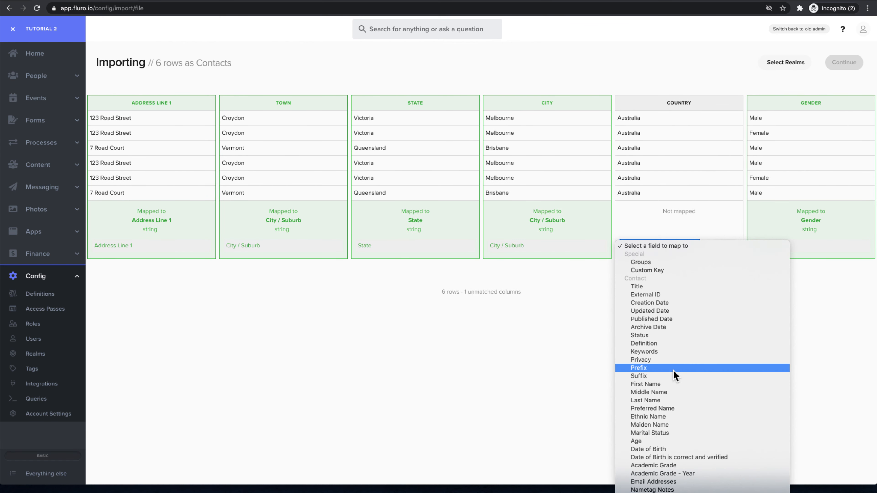
scroll(down, 3)
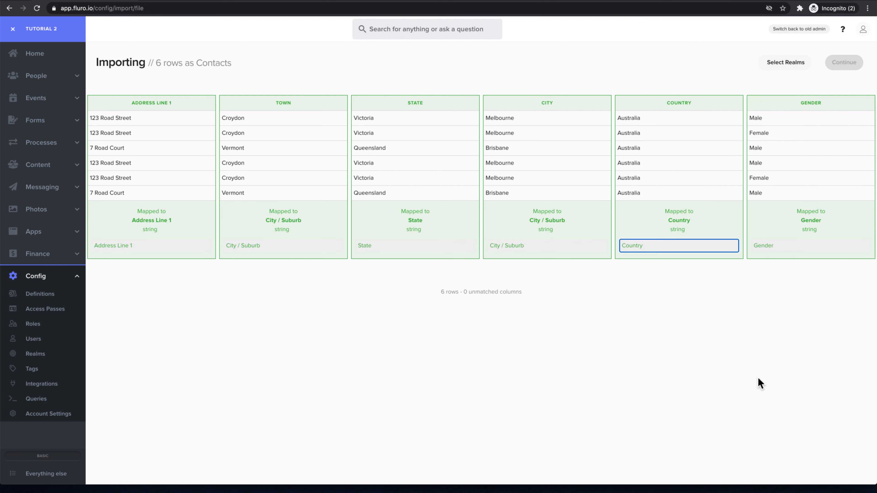
mouse_move(602, 179)
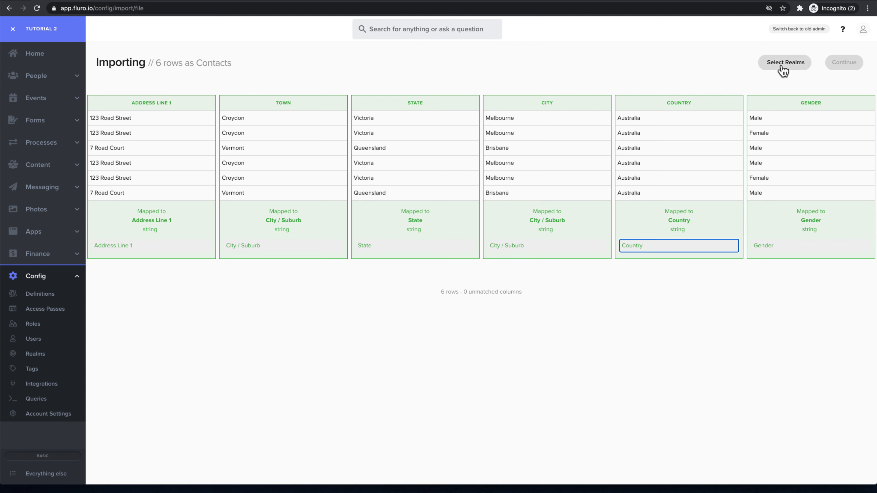
Assign the contacts to the Central Church realm and run the import of the six contacts
click(785, 62)
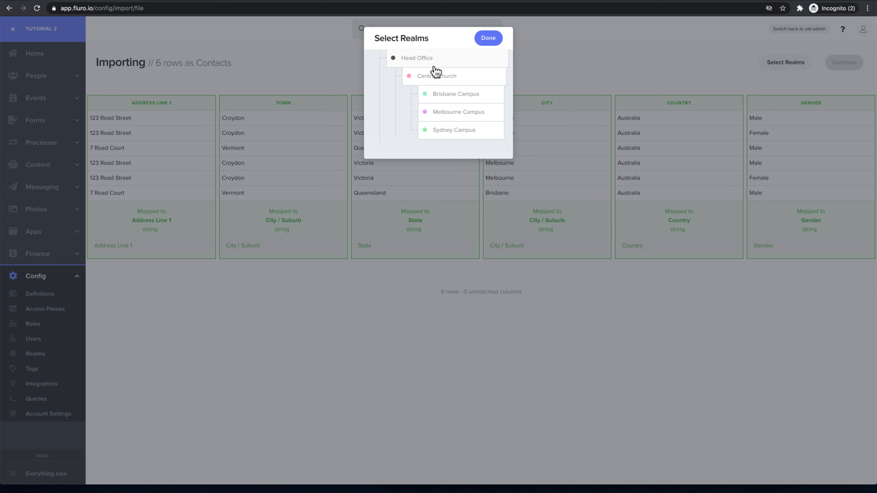
mouse_move(460, 100)
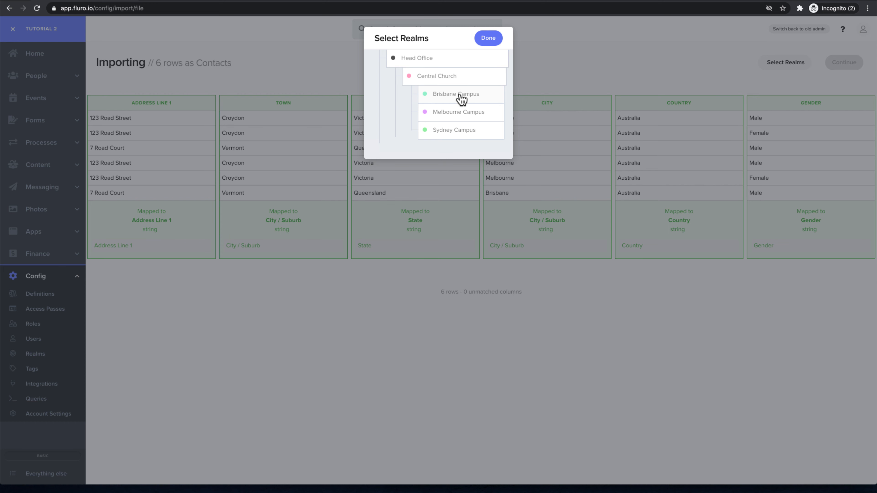
mouse_move(464, 94)
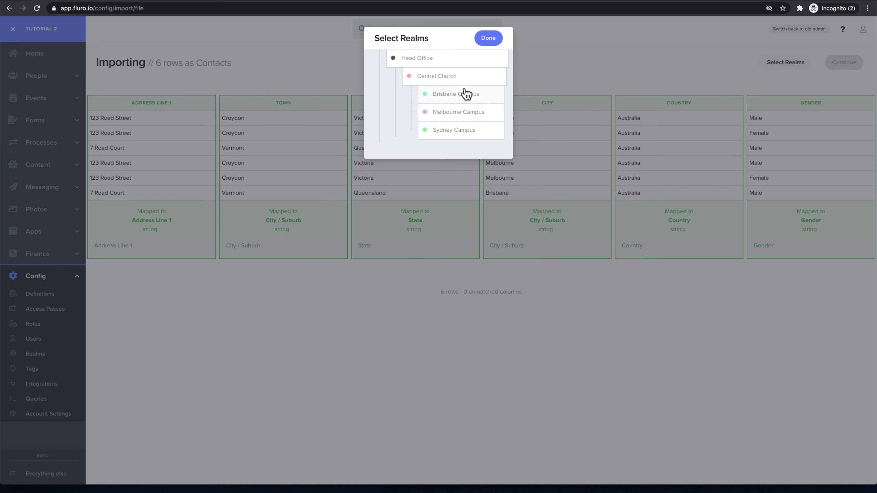
click(438, 77)
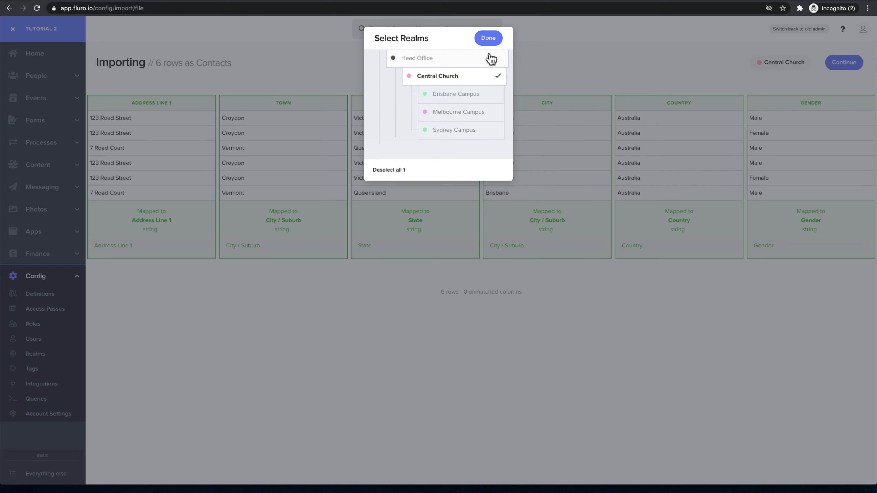
click(488, 37)
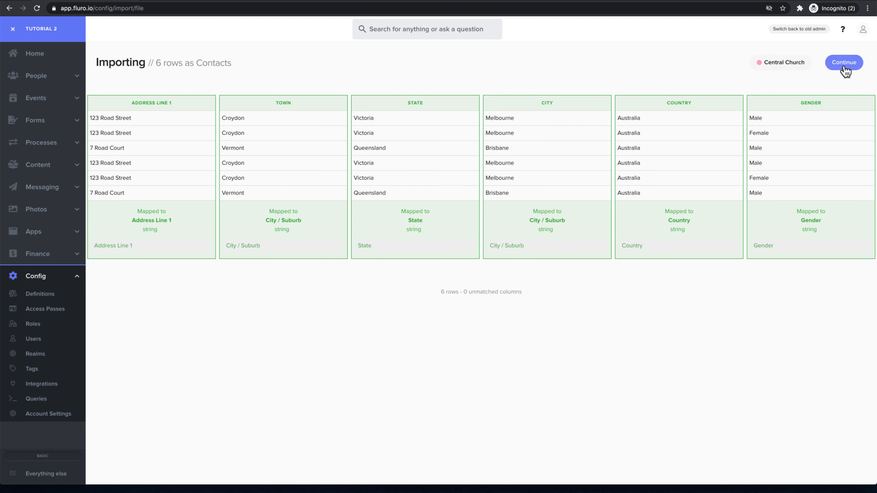
click(844, 62)
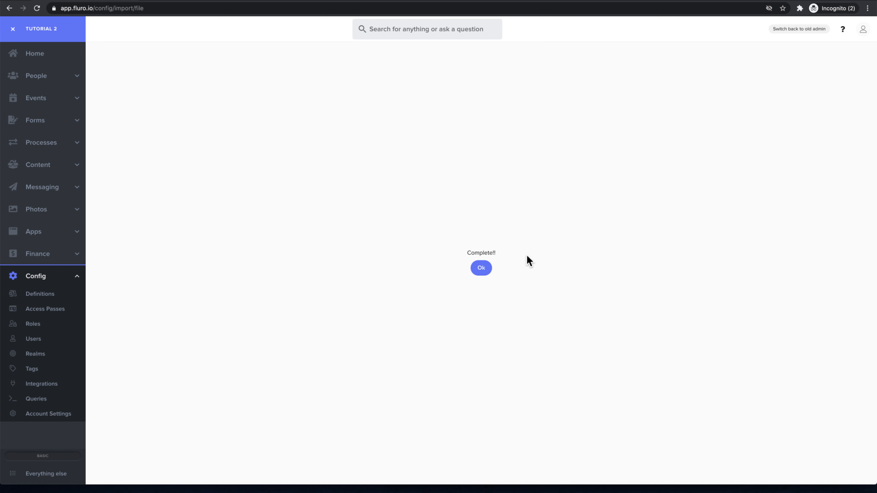
Acknowledge the completed import and show the People > Contacts list
click(480, 268)
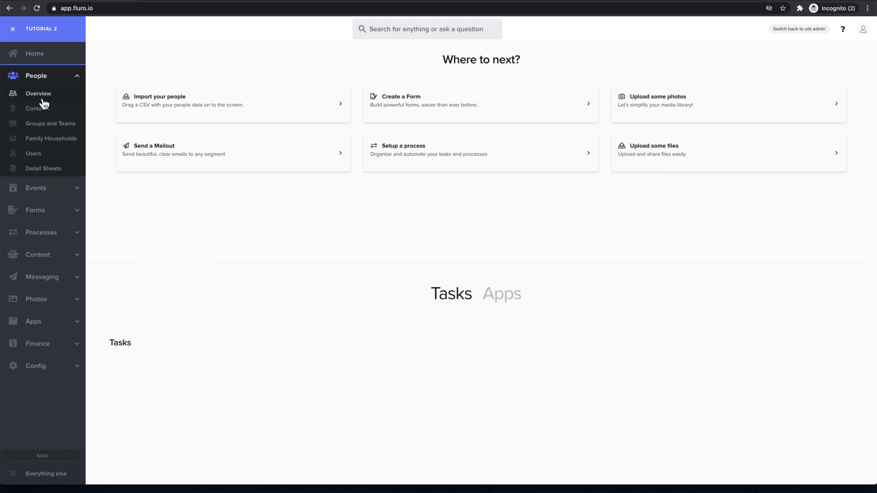
click(38, 109)
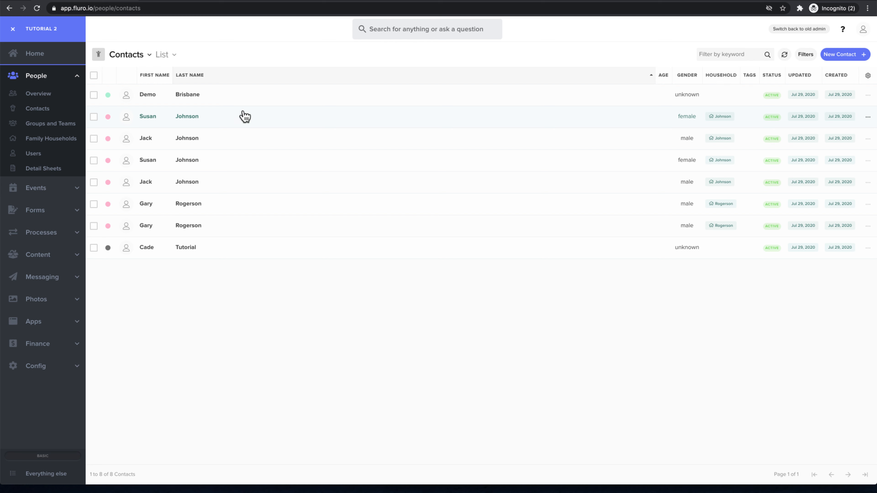
mouse_move(216, 126)
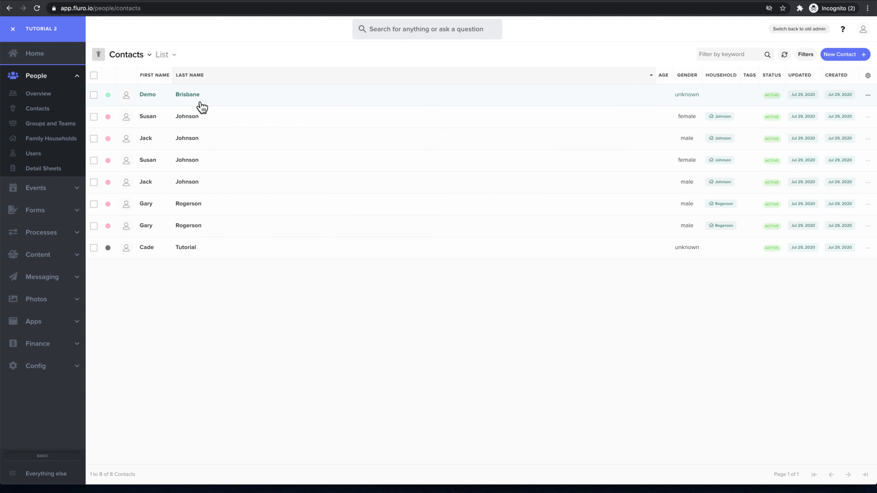
mouse_move(197, 109)
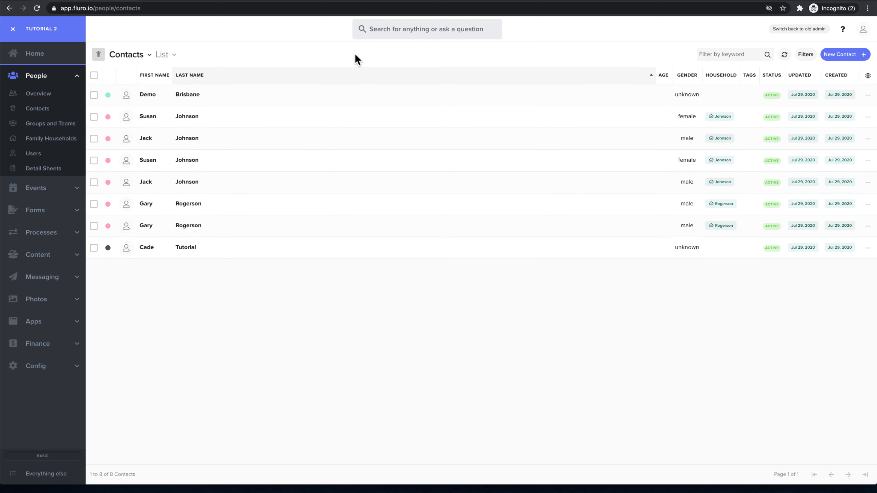
Show the Duplicates view, merge all likely duplicate contacts, and return to the List view
click(165, 54)
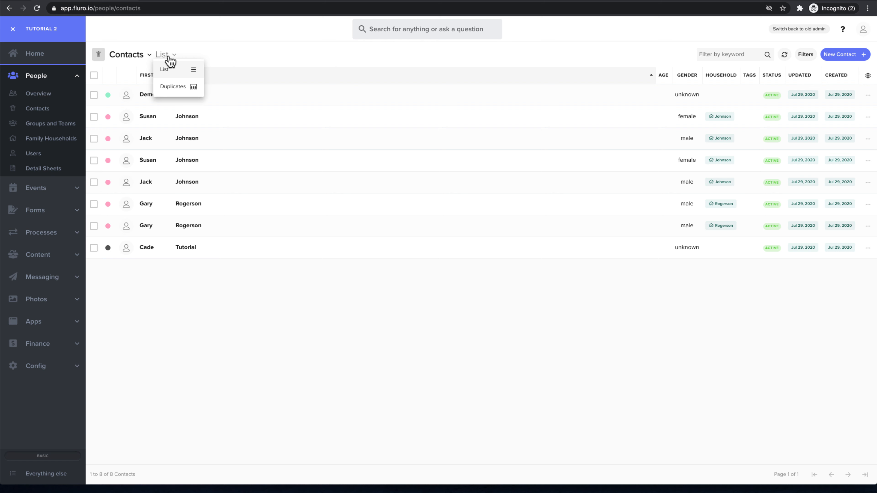
click(173, 86)
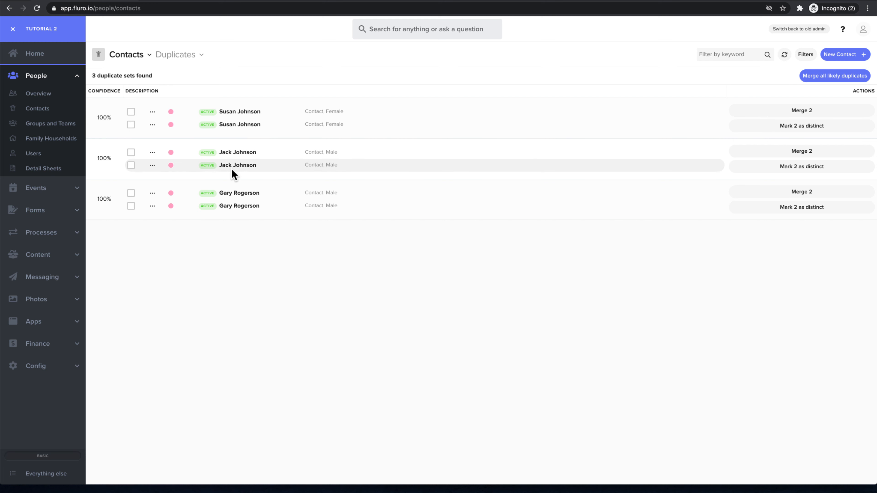
mouse_move(104, 159)
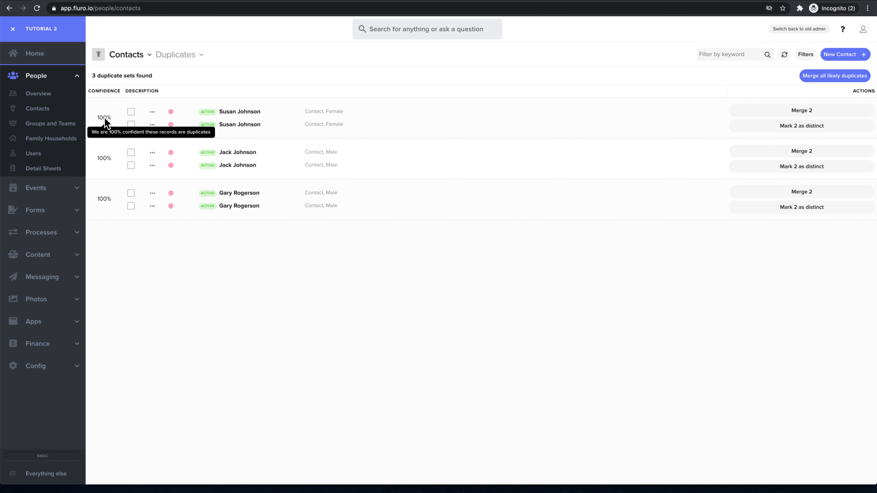
mouse_move(107, 160)
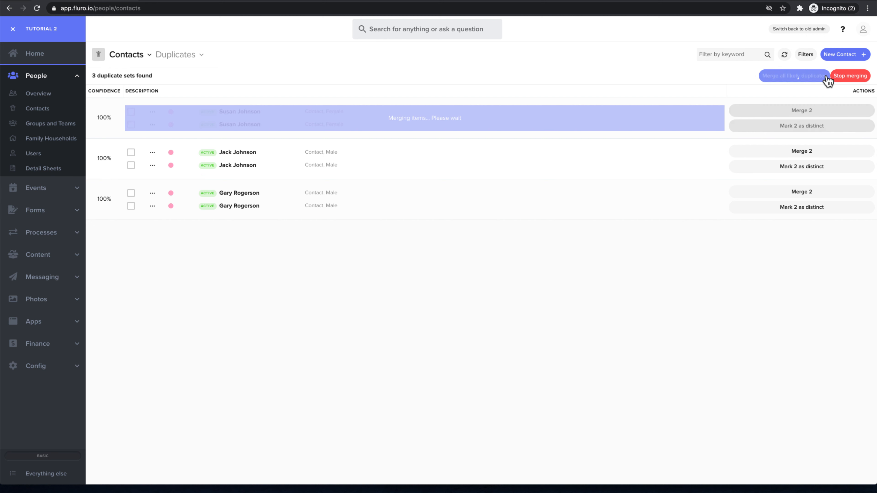
click(792, 75)
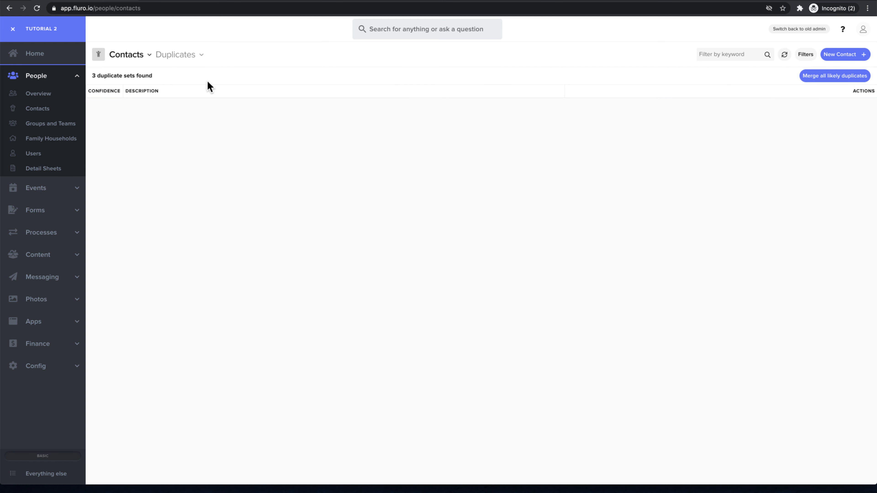
click(176, 54)
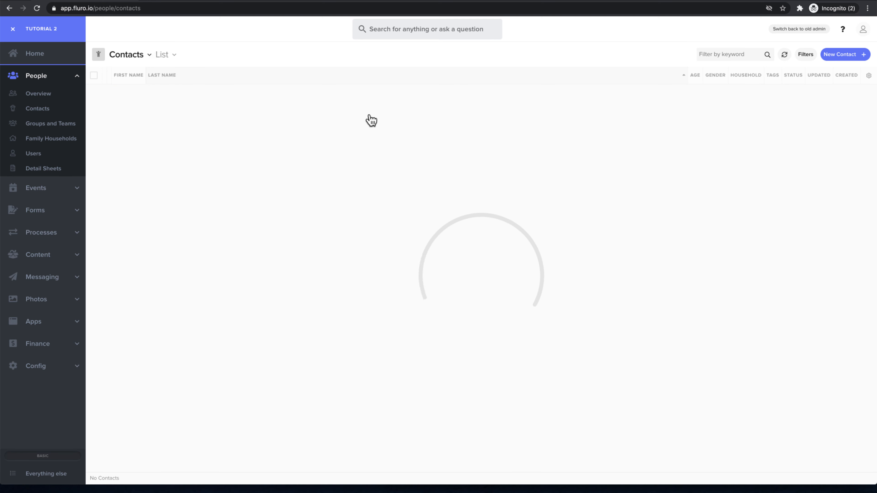